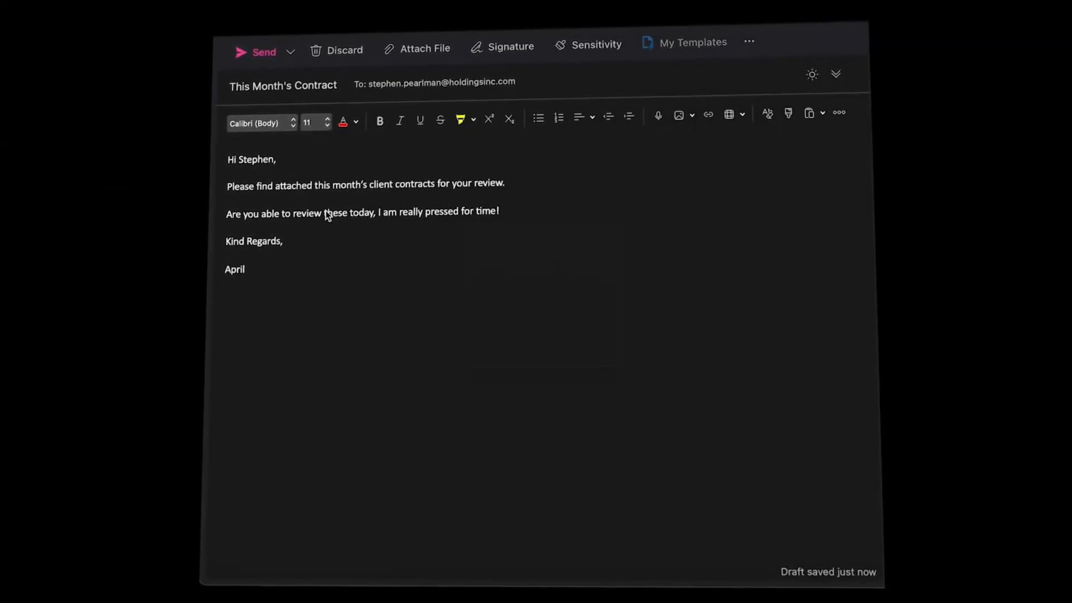
# - Send the "This Month's Contract" email, triggering the Misdirected Email Add-In recipient warning
pyautogui.click(263, 51)
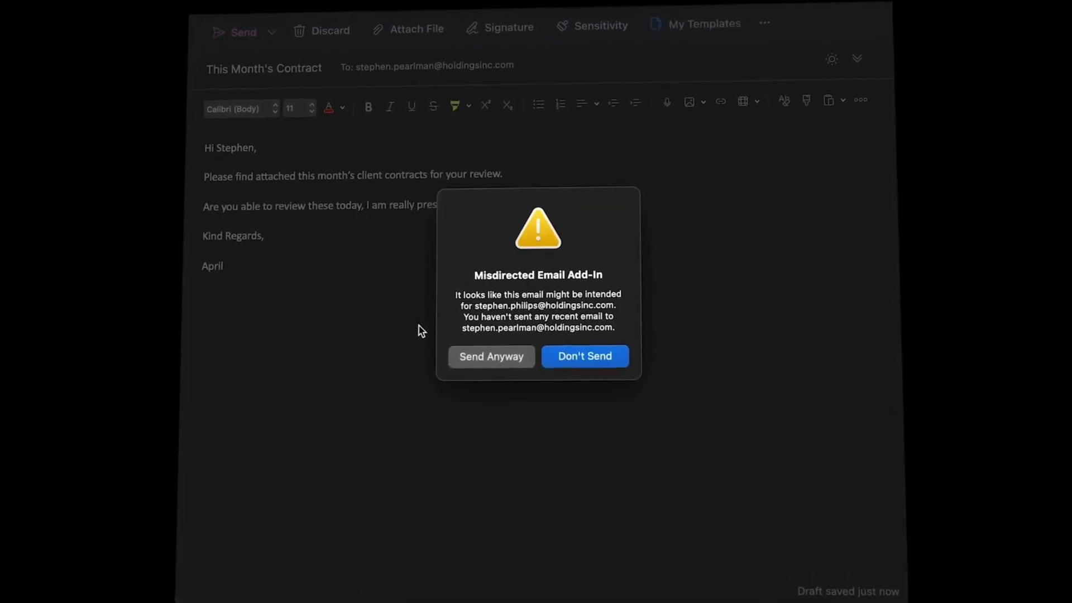